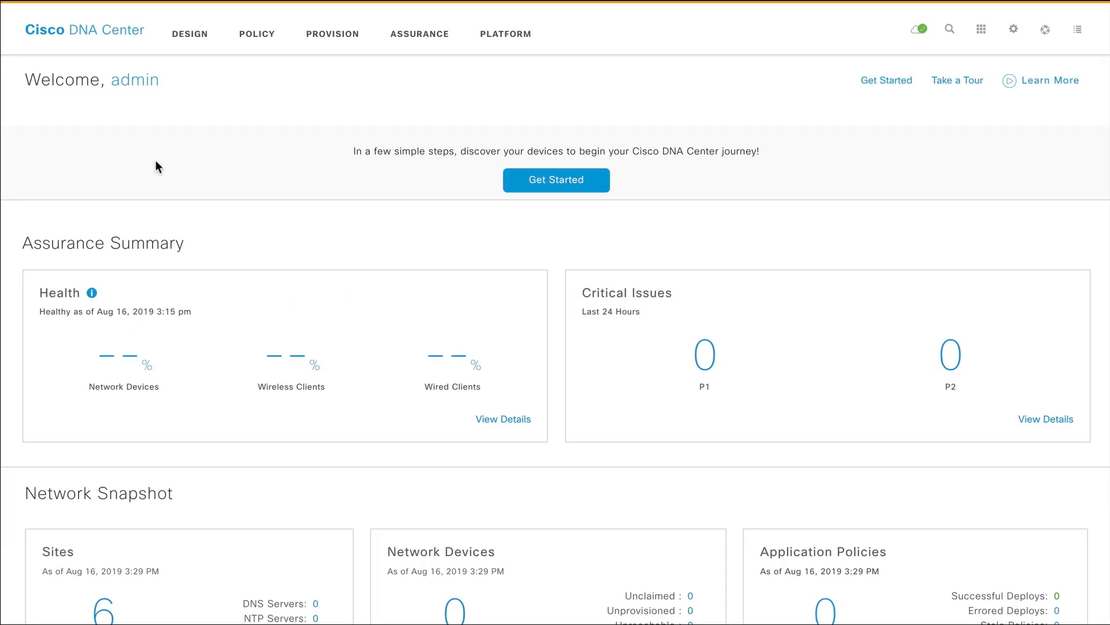
Go to Policy > Group-Based Access Control > Access Contracts to list the 14 contracts
left_click(257, 33)
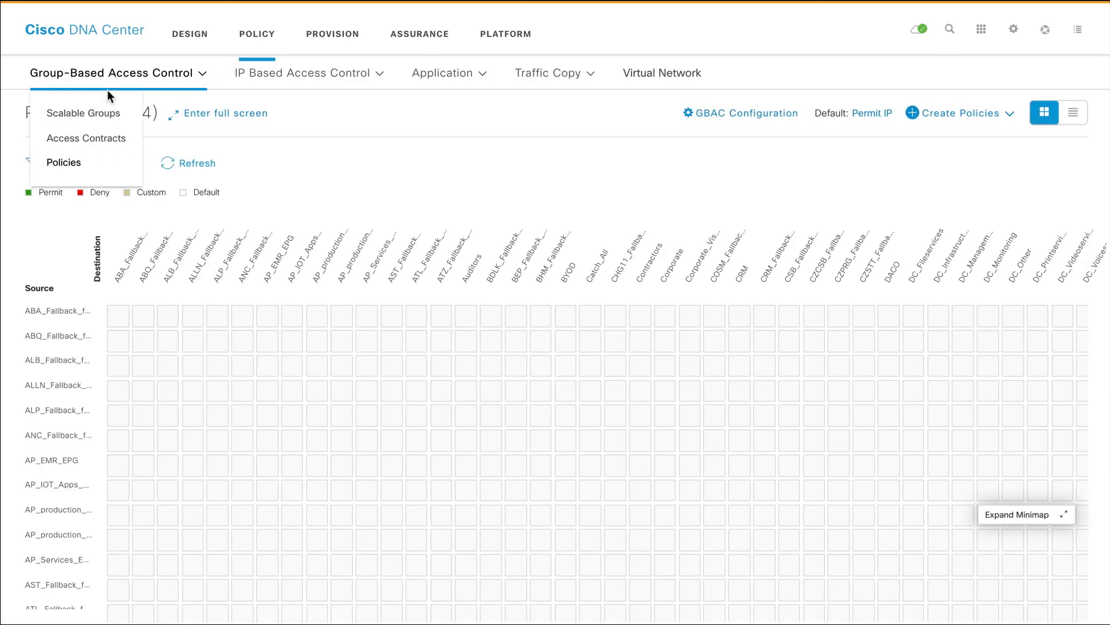
mouse_move(97, 140)
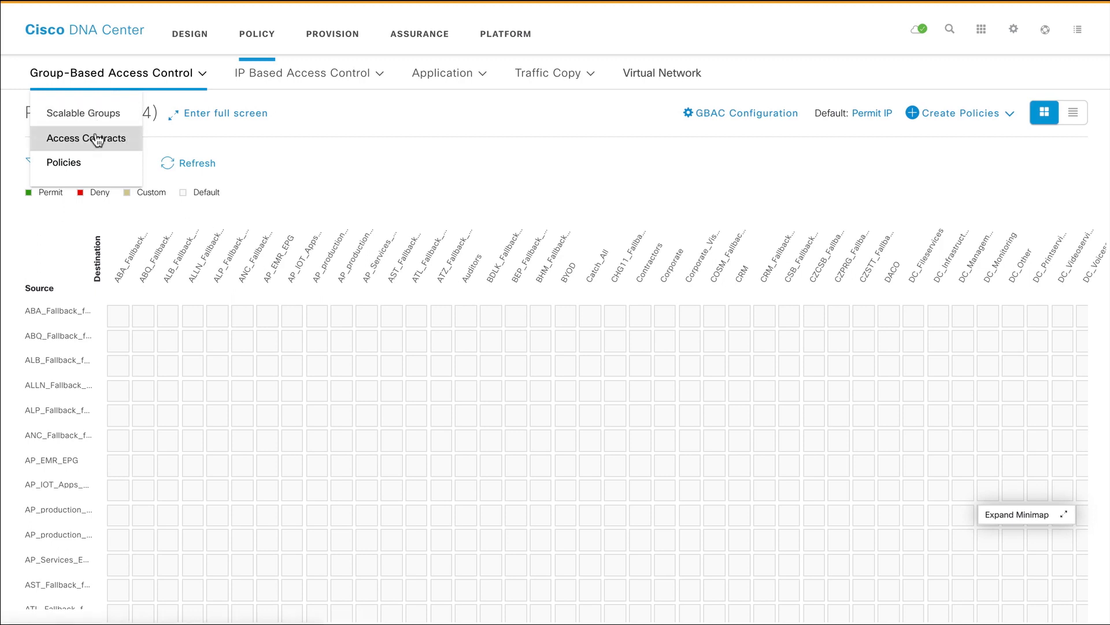
left_click(87, 138)
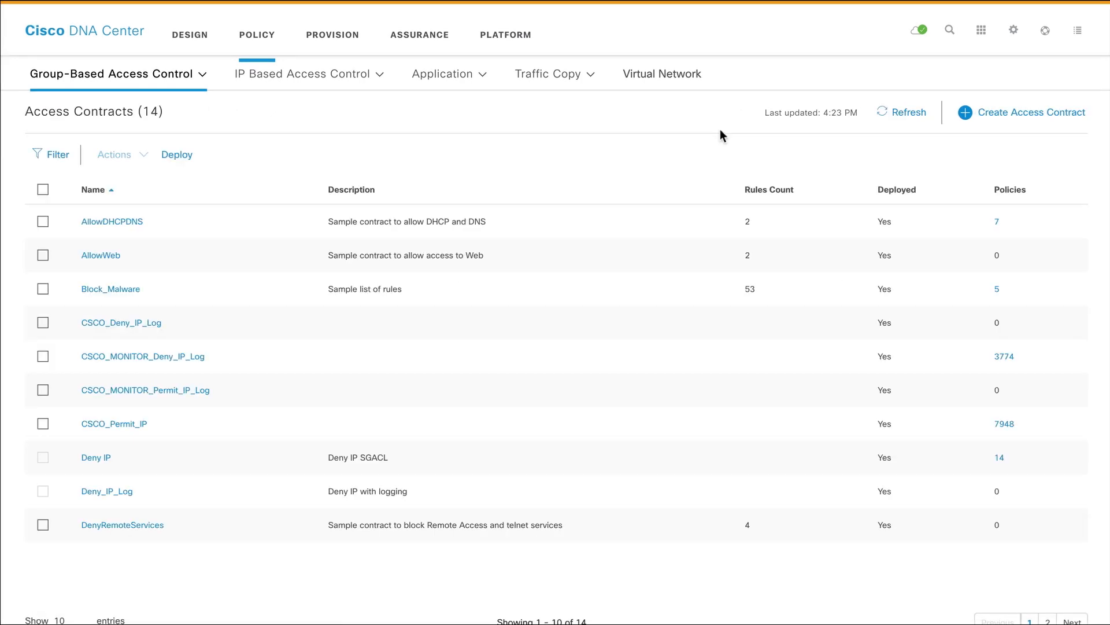
mouse_move(1020, 126)
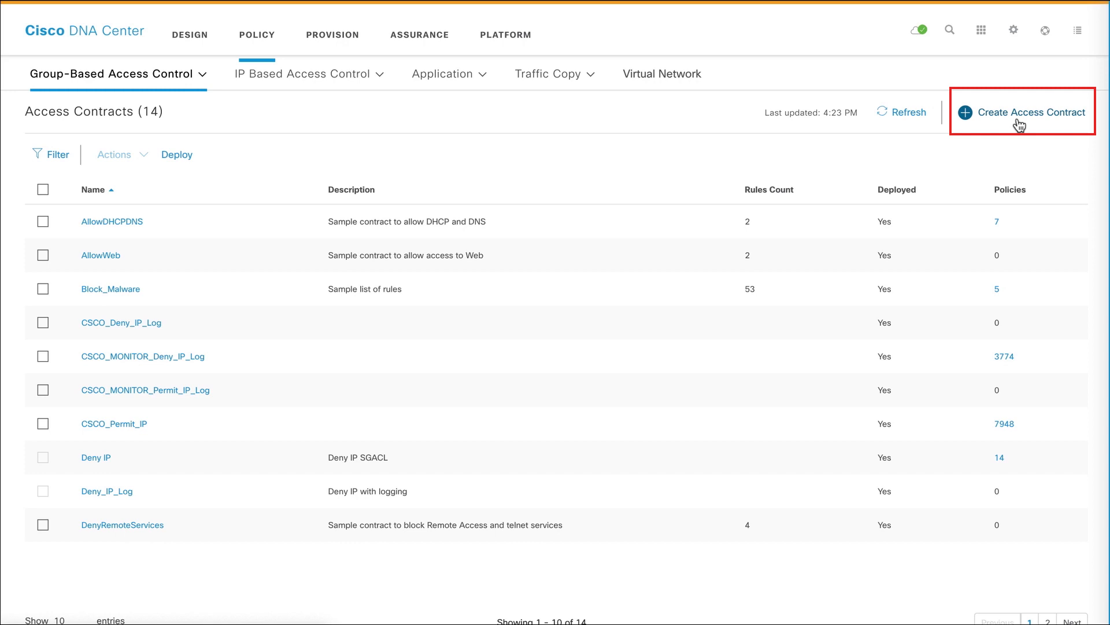
Create contract BlockAllMalware described as 'Access contract to block all malware'
left_click(1030, 113)
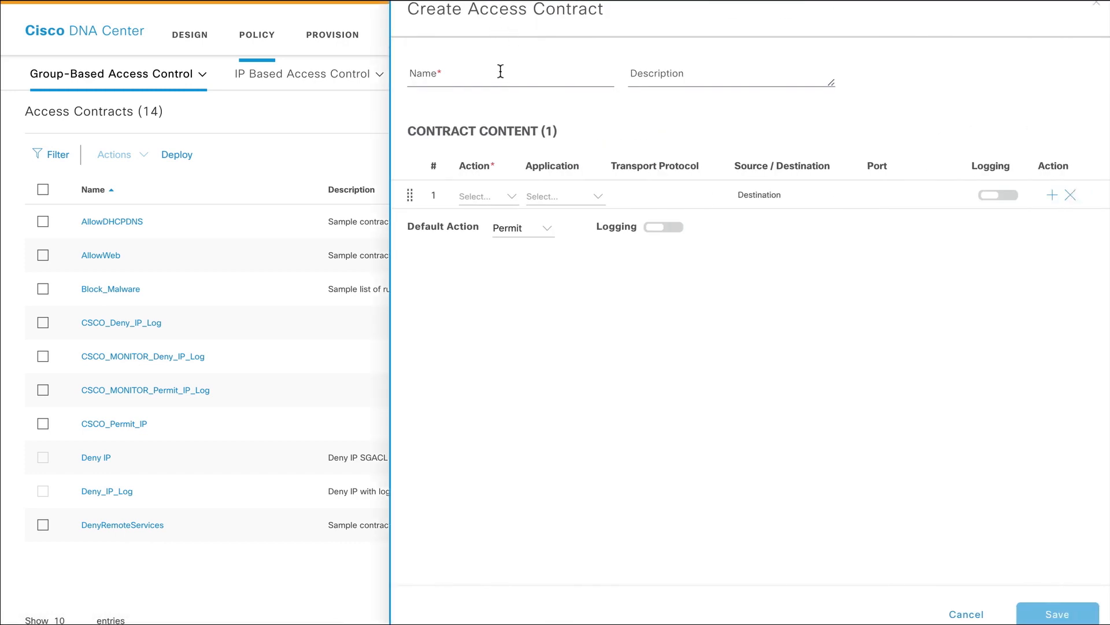
type("BlockA")
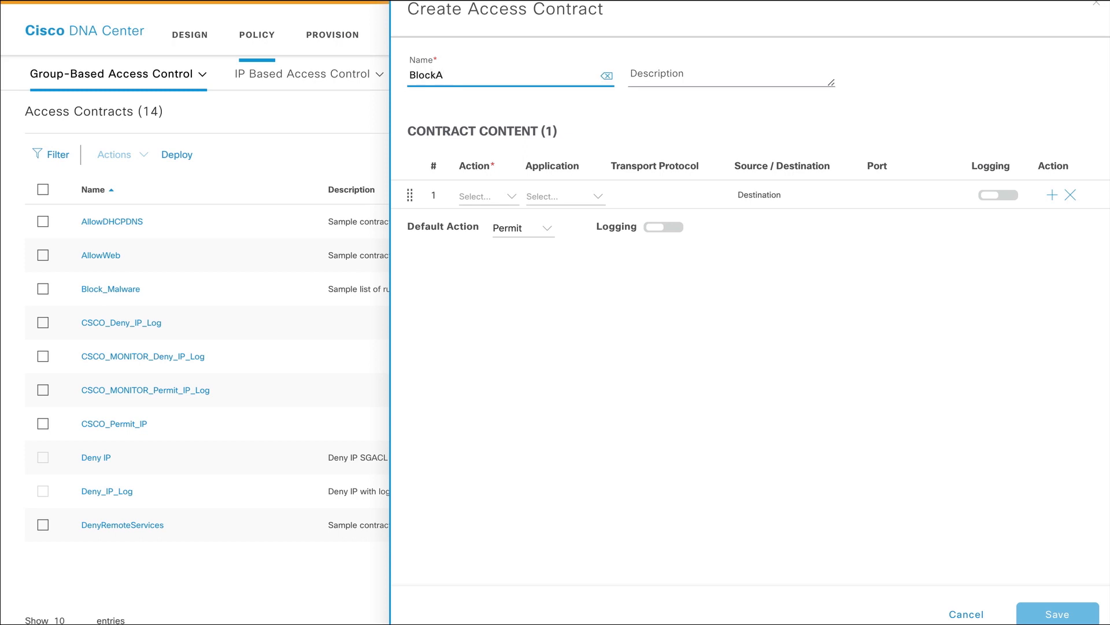
type("Access contract to")
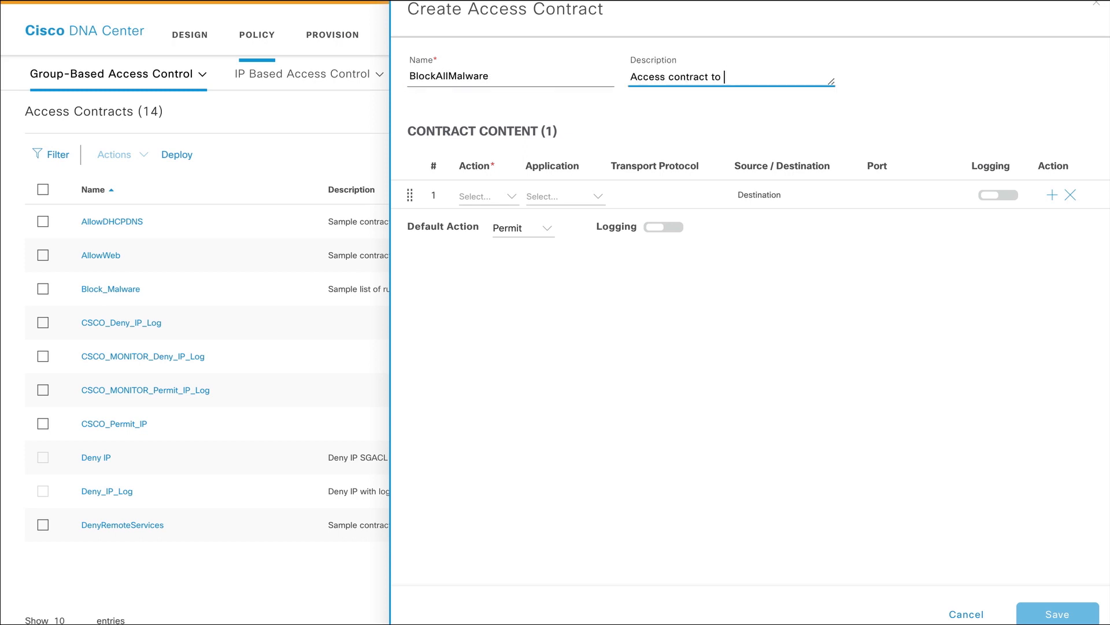
type("block all malware")
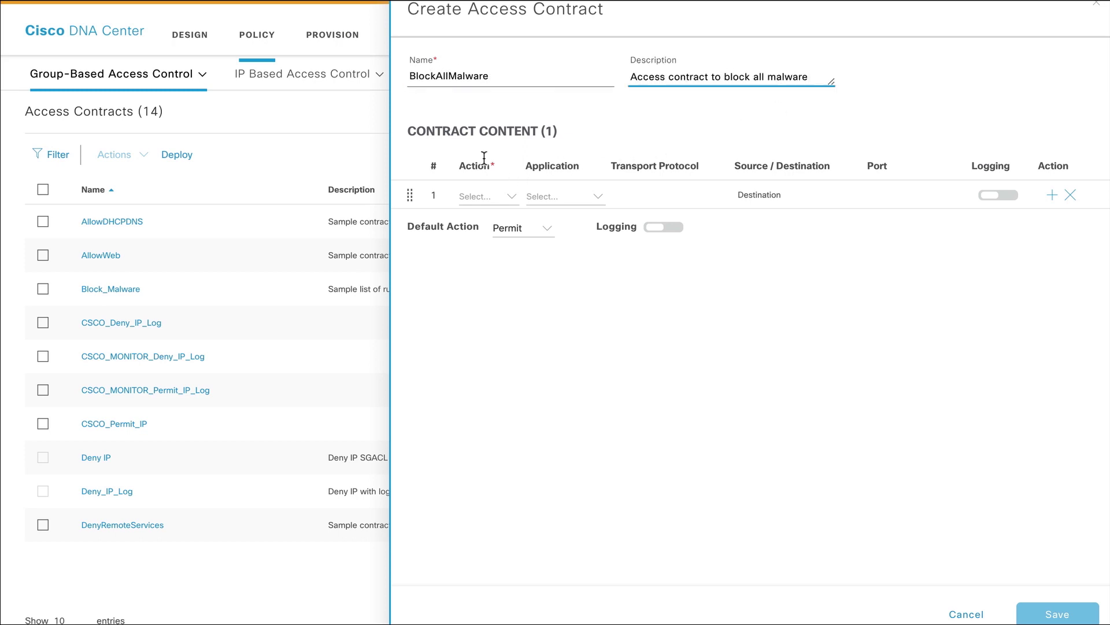
mouse_move(491, 153)
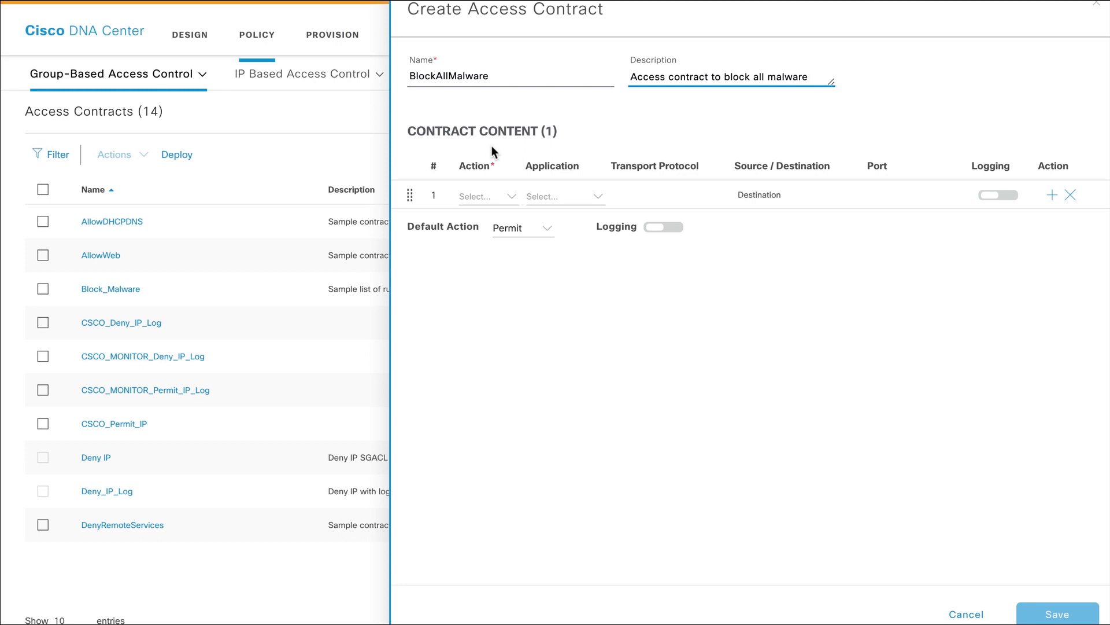
Make rule 1 a Permit Advanced TCP port 138 rule and add a second UDP 138 rule
left_click(488, 196)
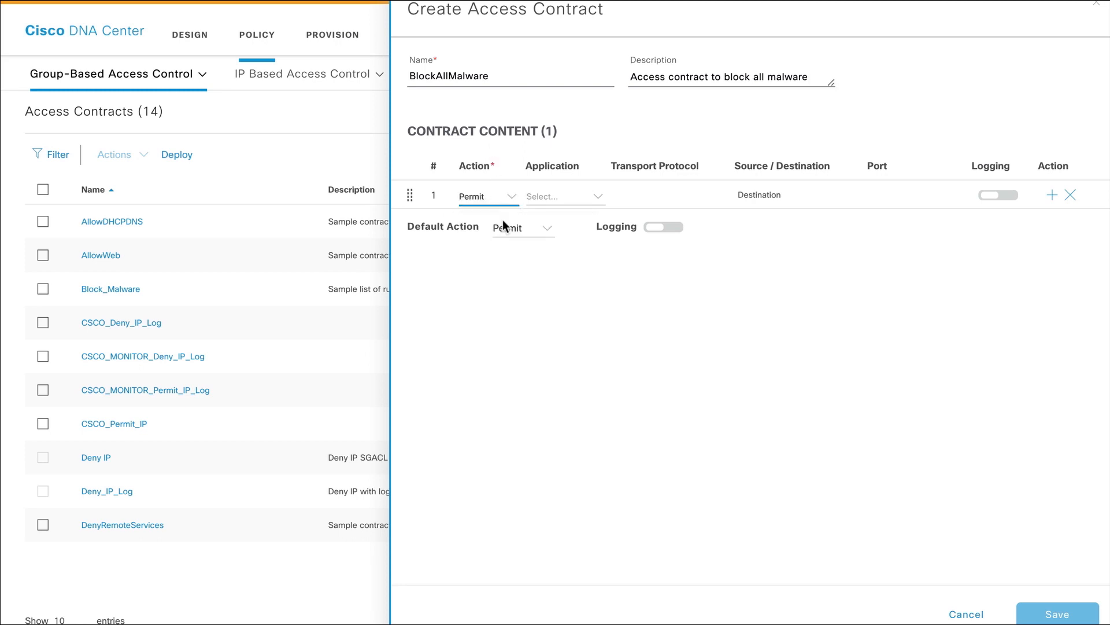
left_click(666, 206)
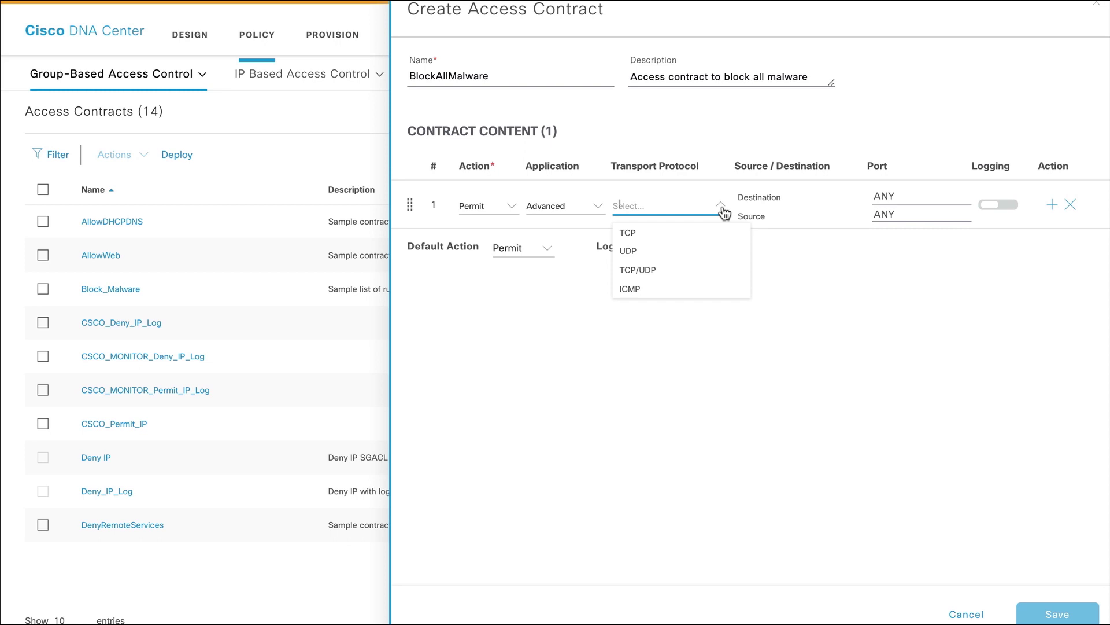
left_click(627, 232)
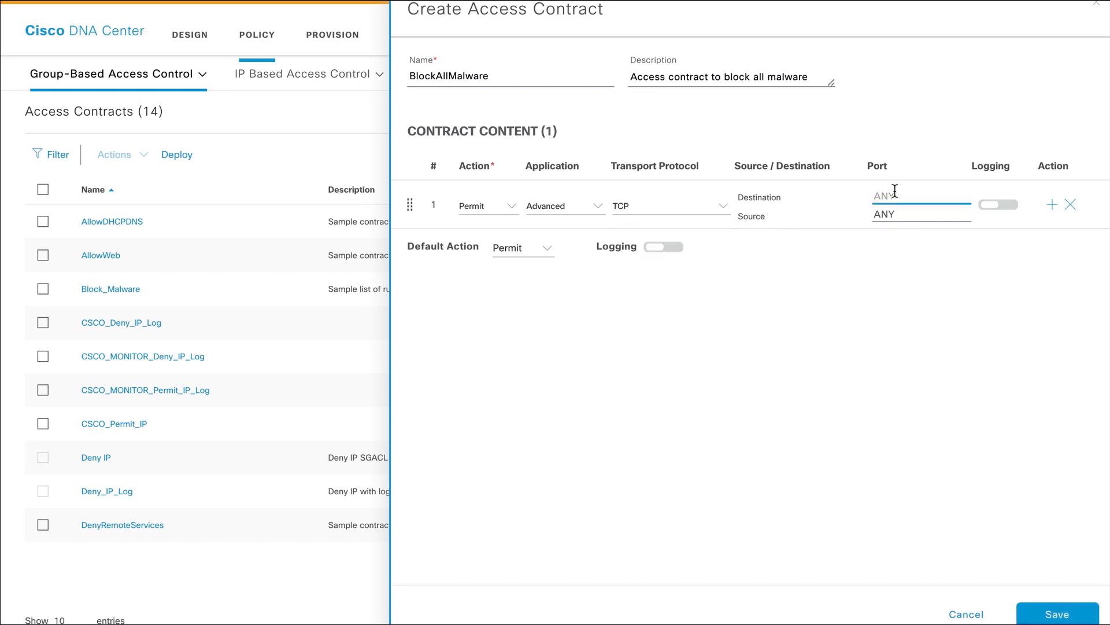
type("138")
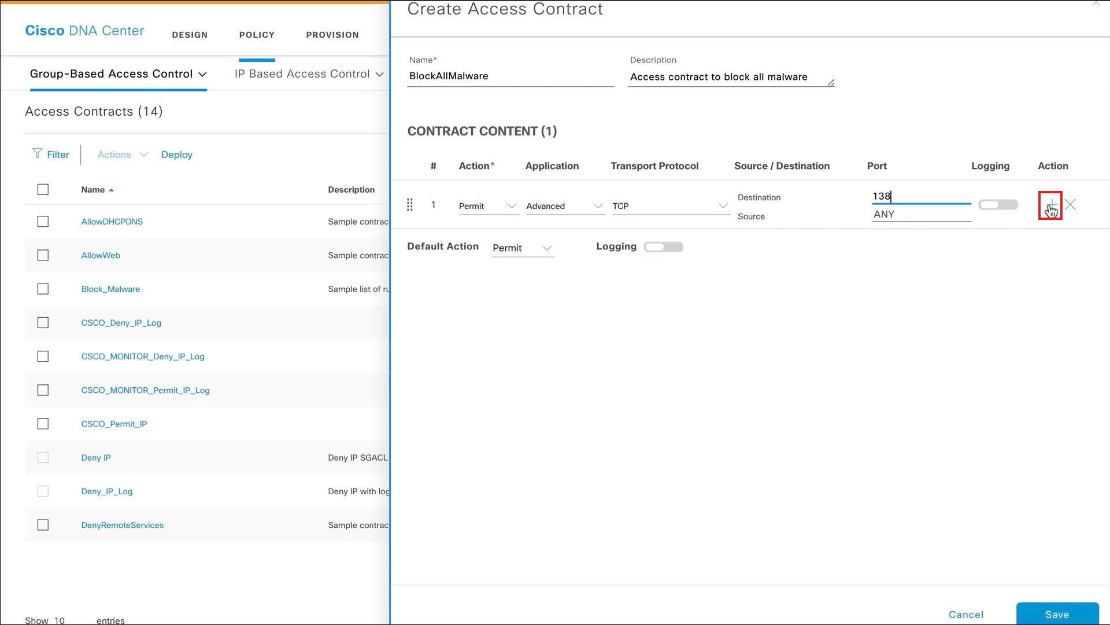
left_click(1051, 203)
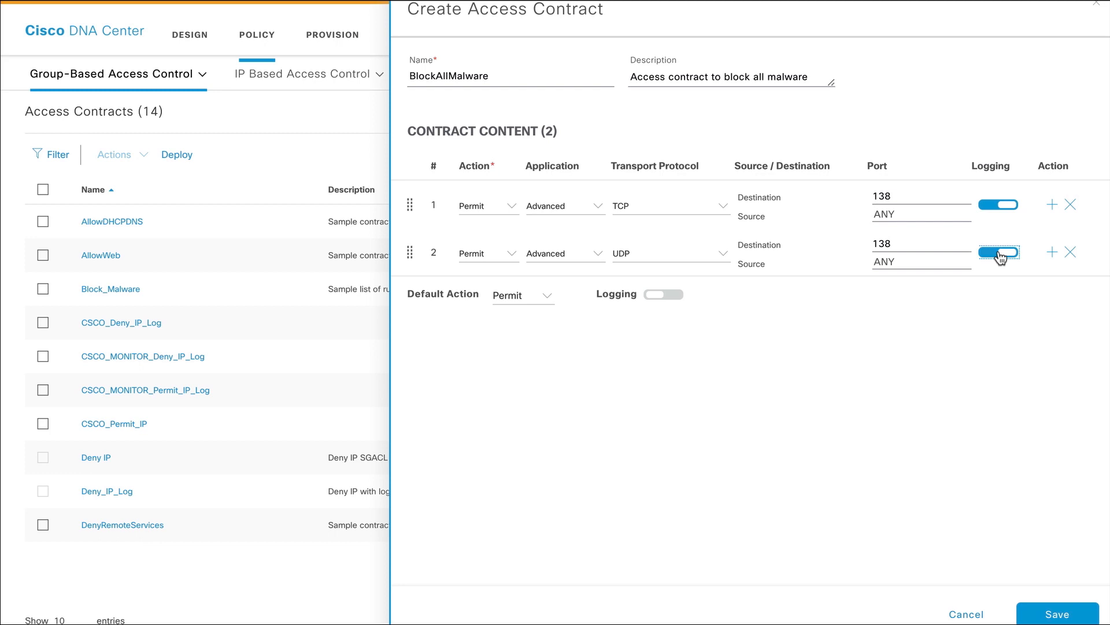
Enable logging on the rules and default action, set default to Deny, and save the contract
left_click(1000, 251)
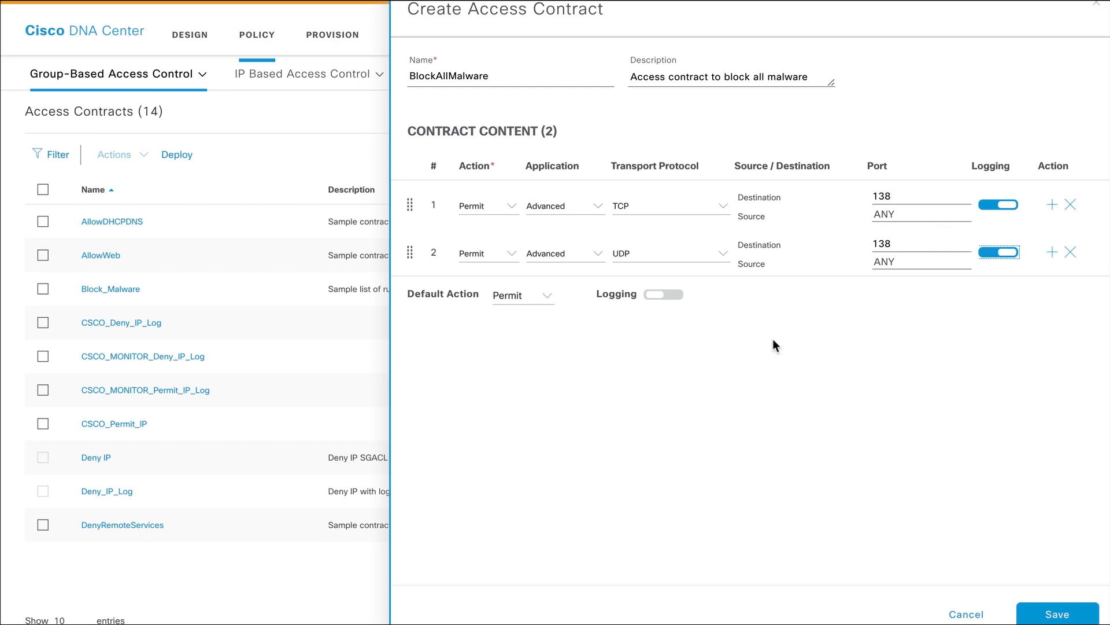
left_click(666, 294)
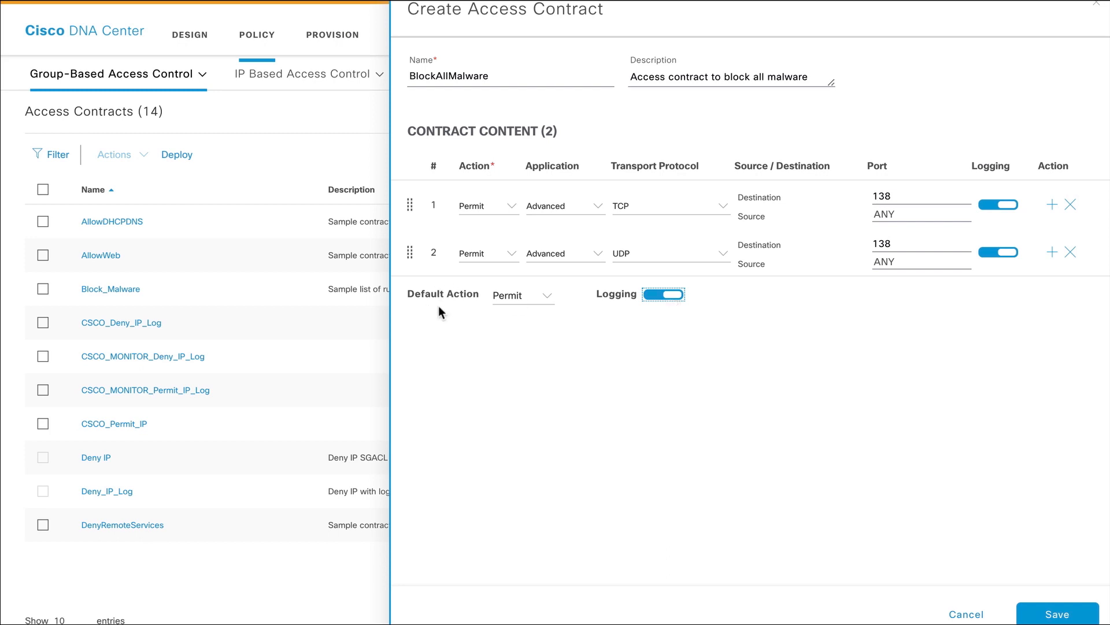
left_click(523, 295)
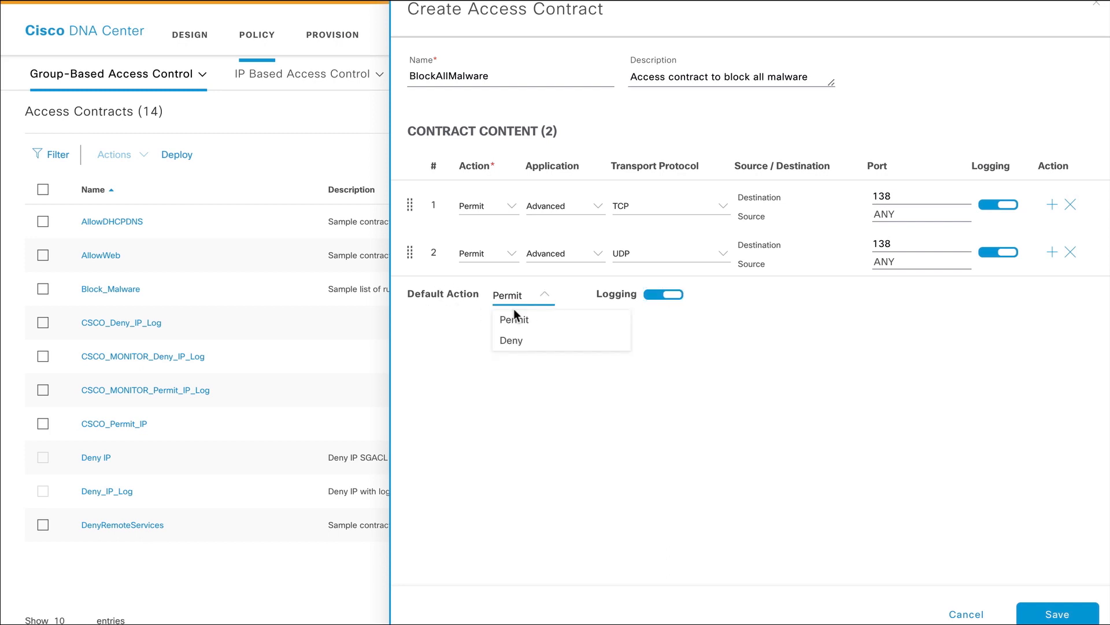
left_click(511, 340)
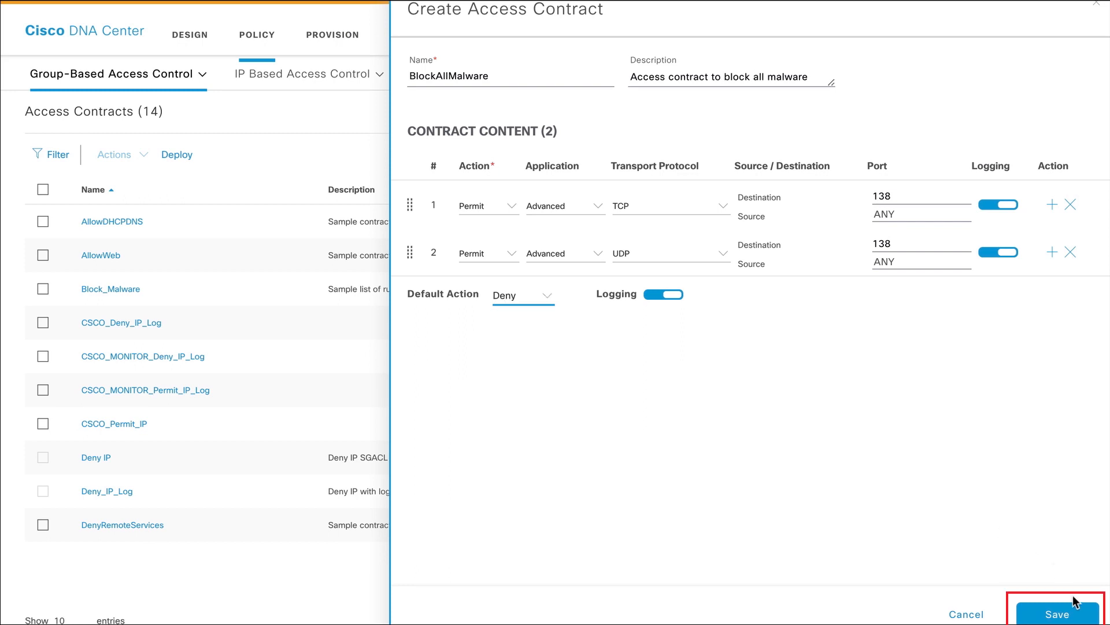
left_click(1057, 614)
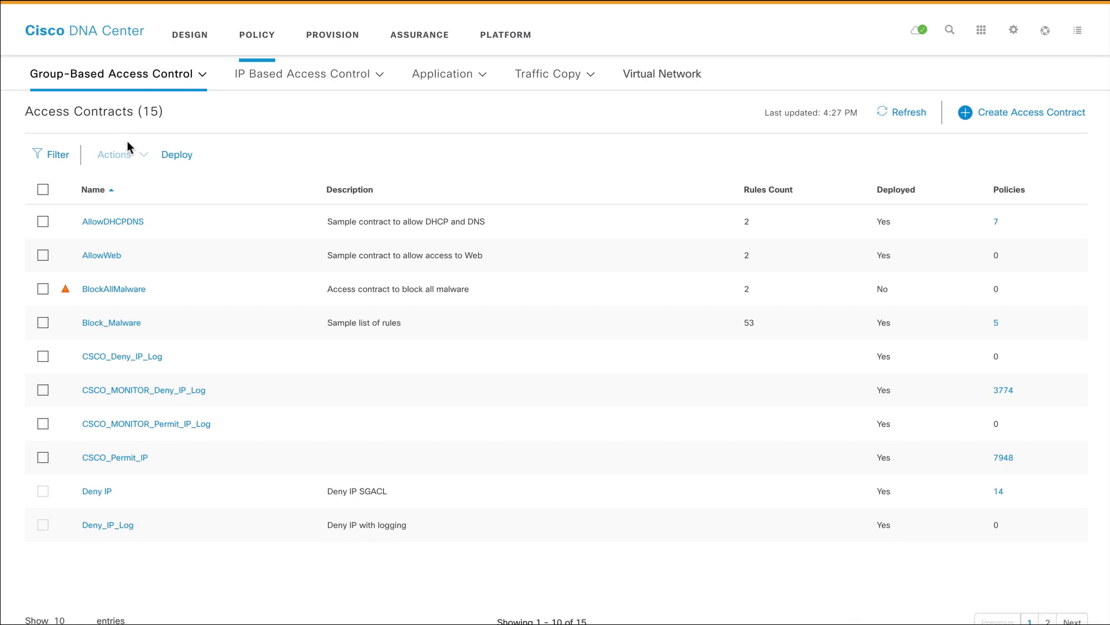
mouse_move(129, 295)
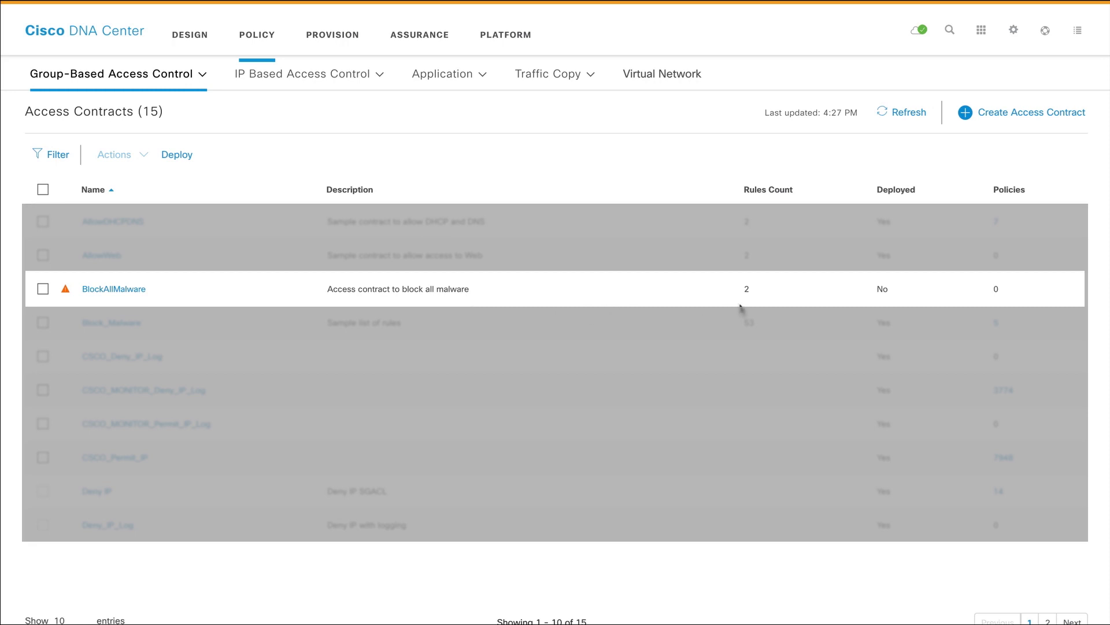
mouse_move(754, 304)
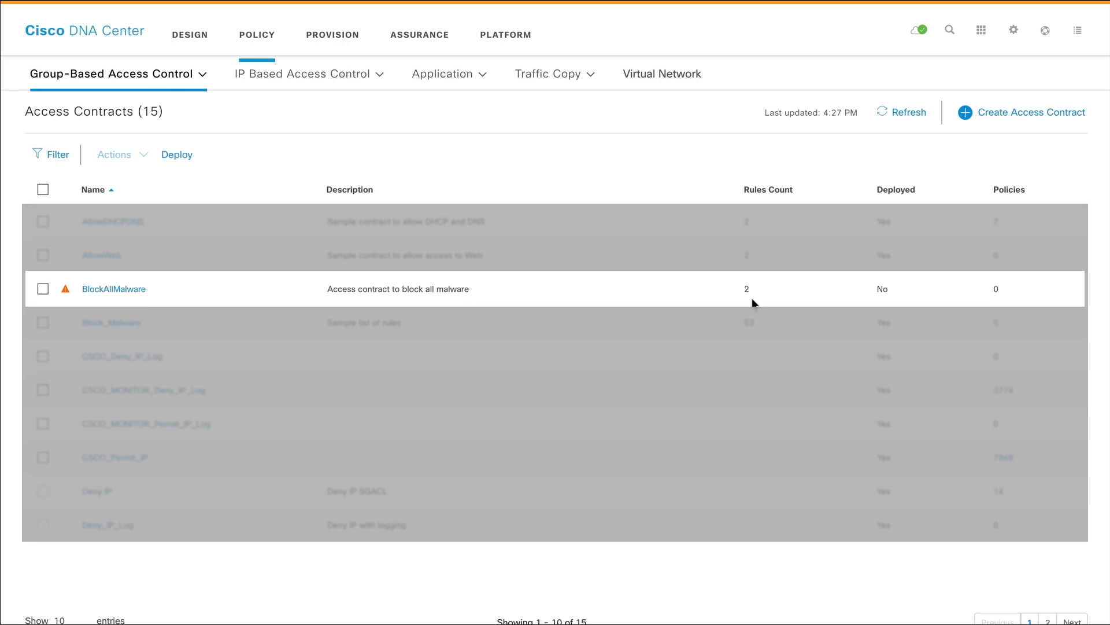
mouse_move(892, 301)
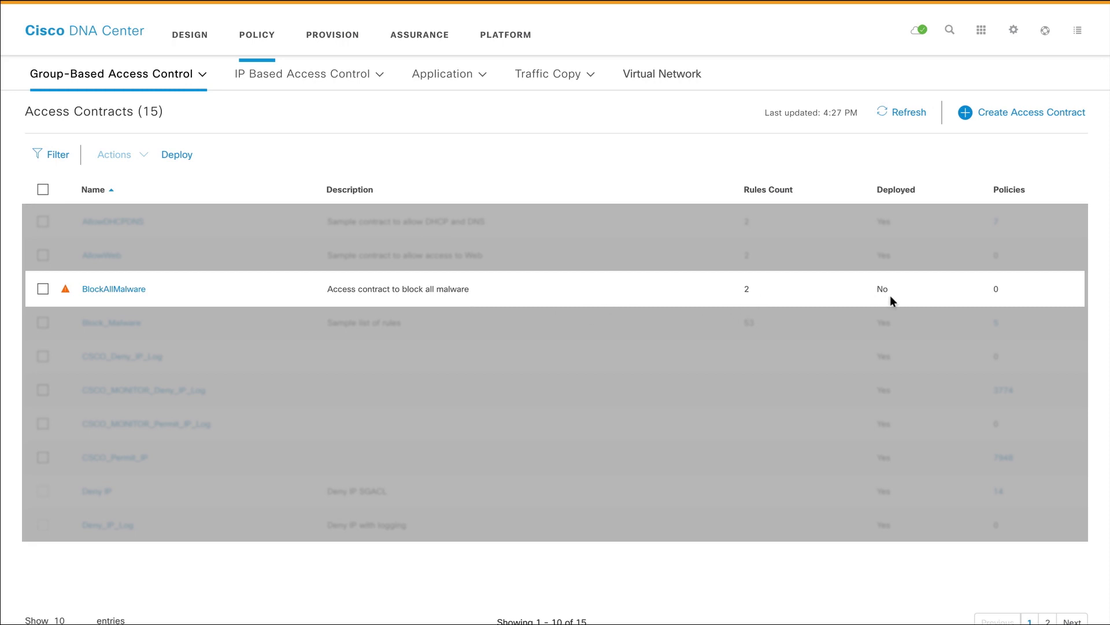
mouse_move(1001, 299)
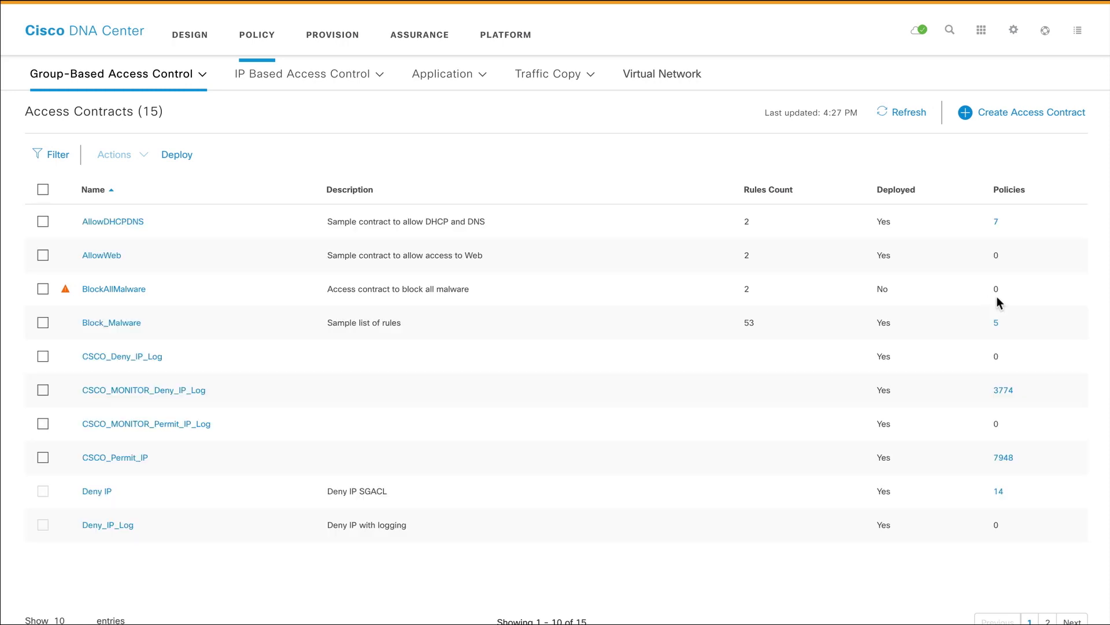
mouse_move(996, 293)
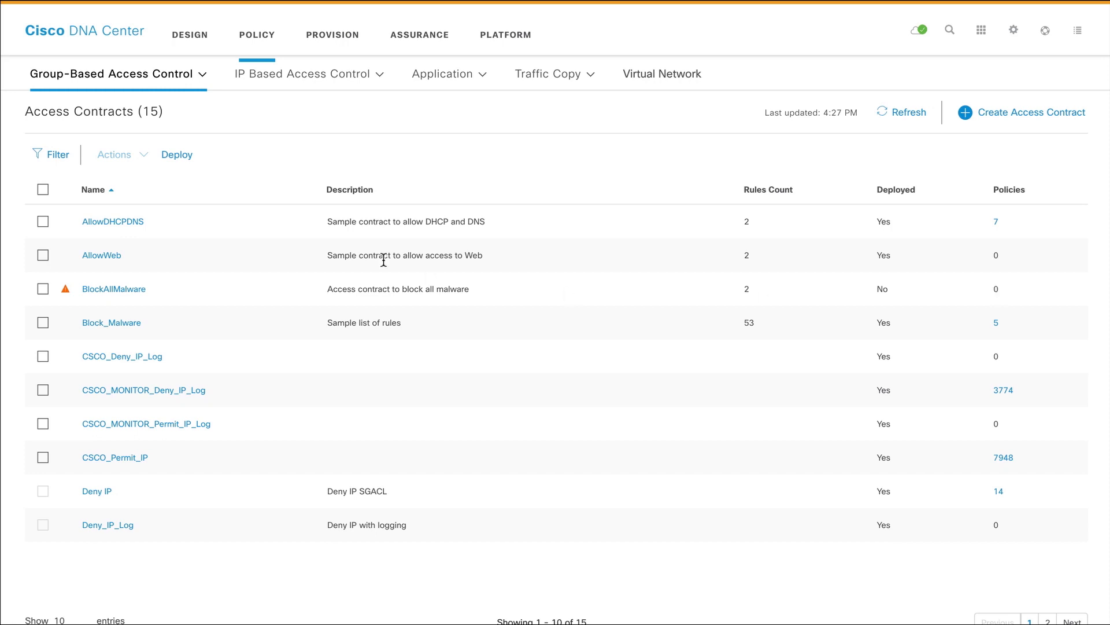
mouse_move(45, 293)
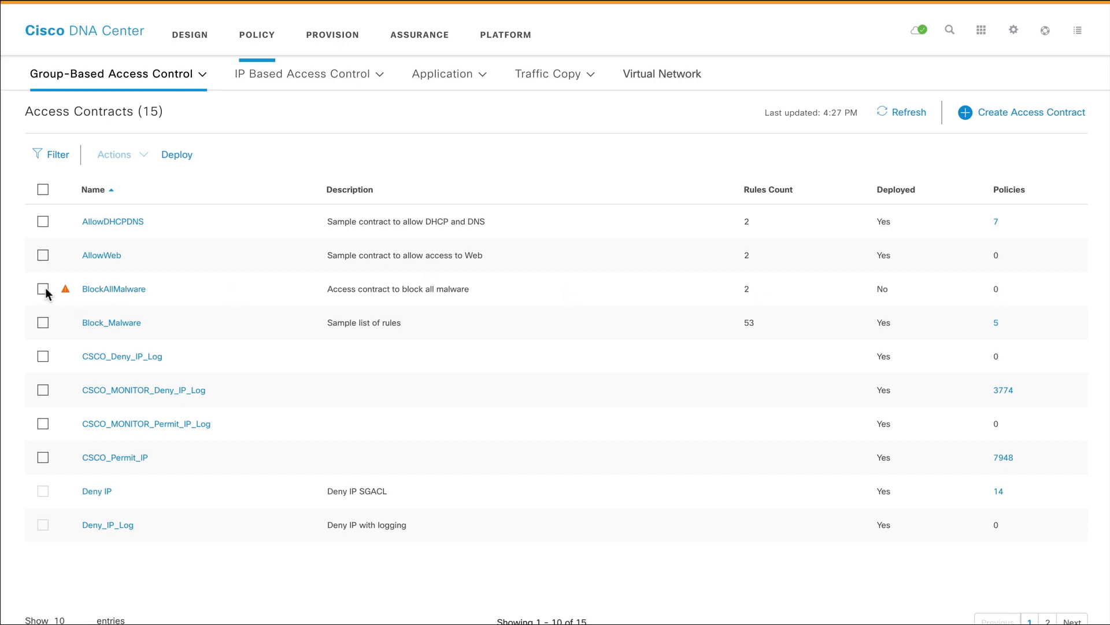
Select BlockAllMalware, deploy it and refresh so it shows as deployed
left_click(42, 289)
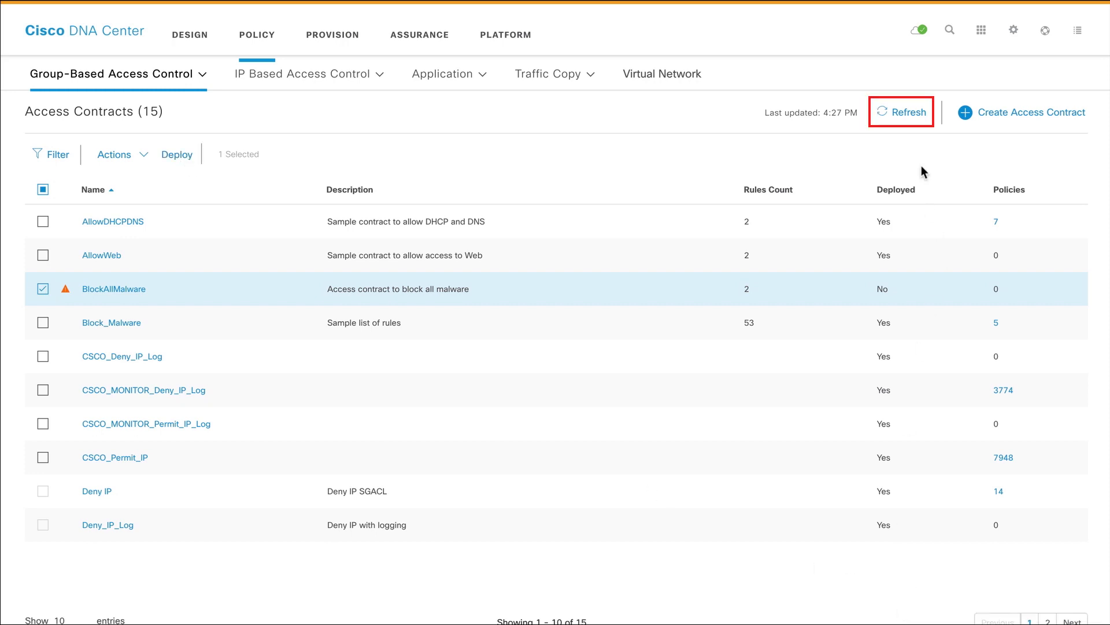
left_click(908, 113)
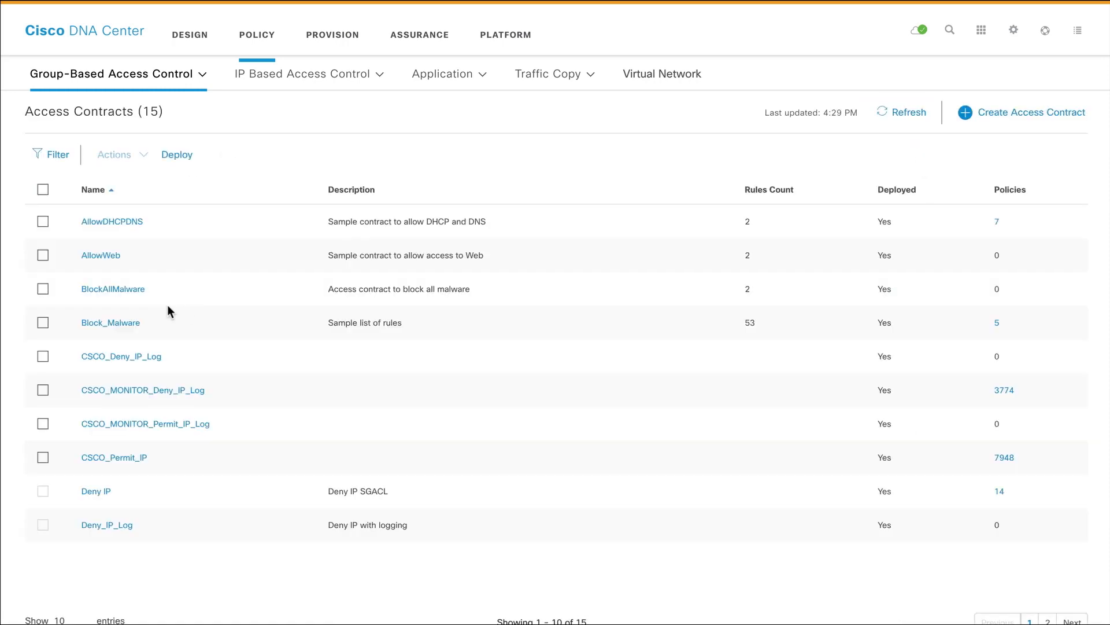